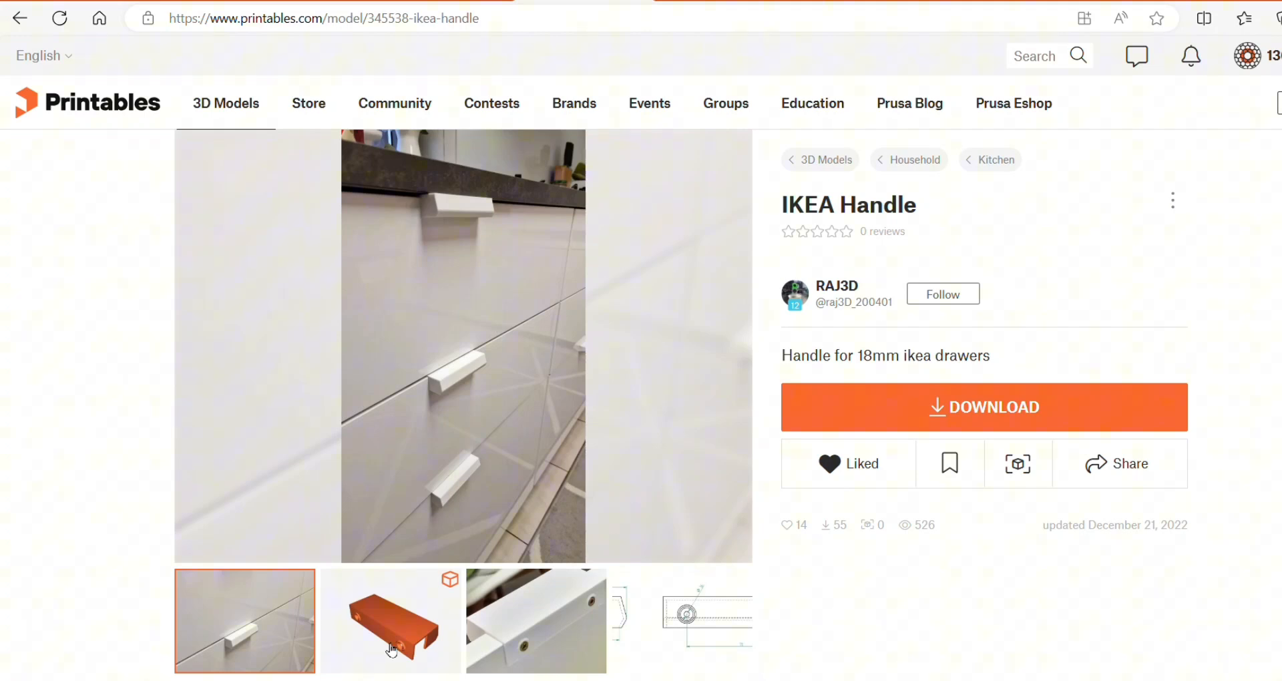
- View the orange 3D render, then the close-up photo of the mounted white handle
left_click(389, 620)
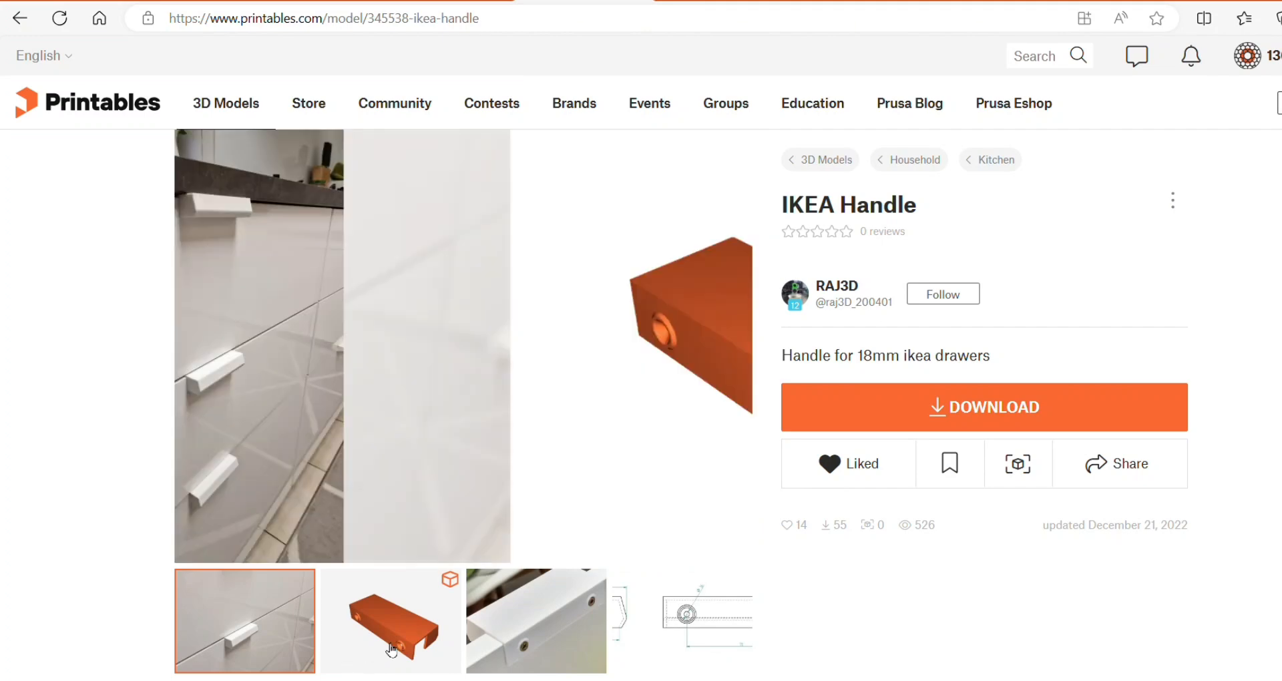
left_click(536, 620)
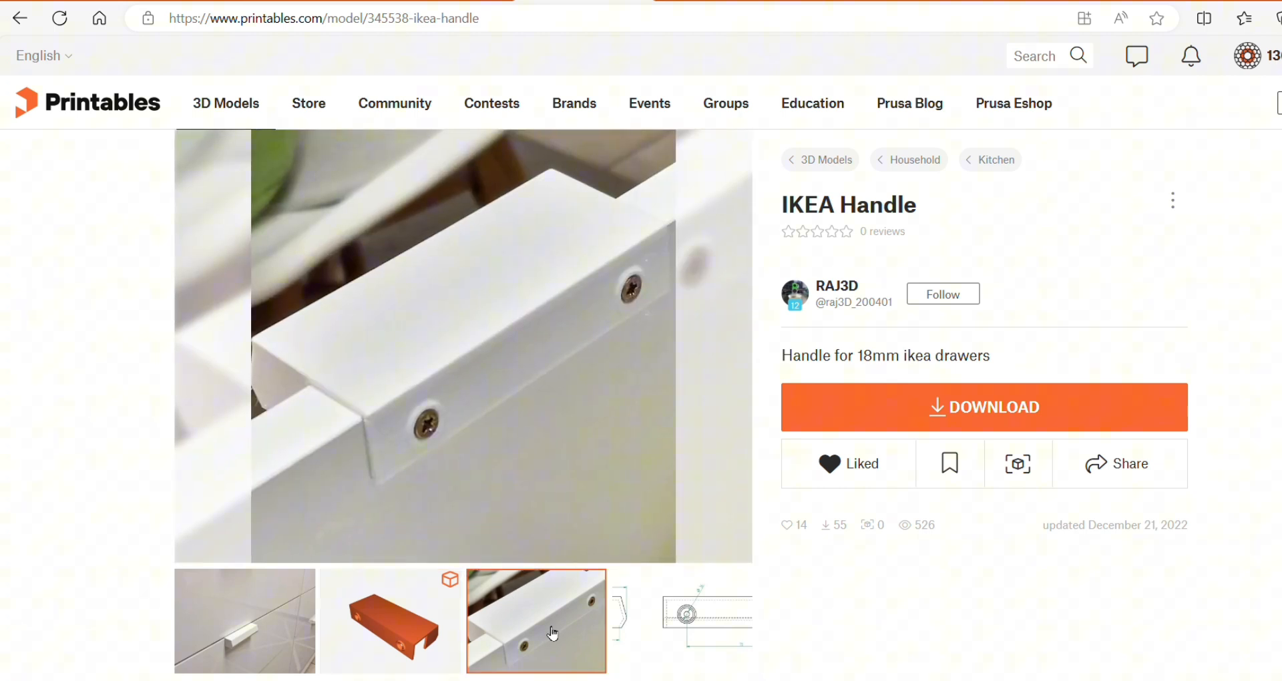